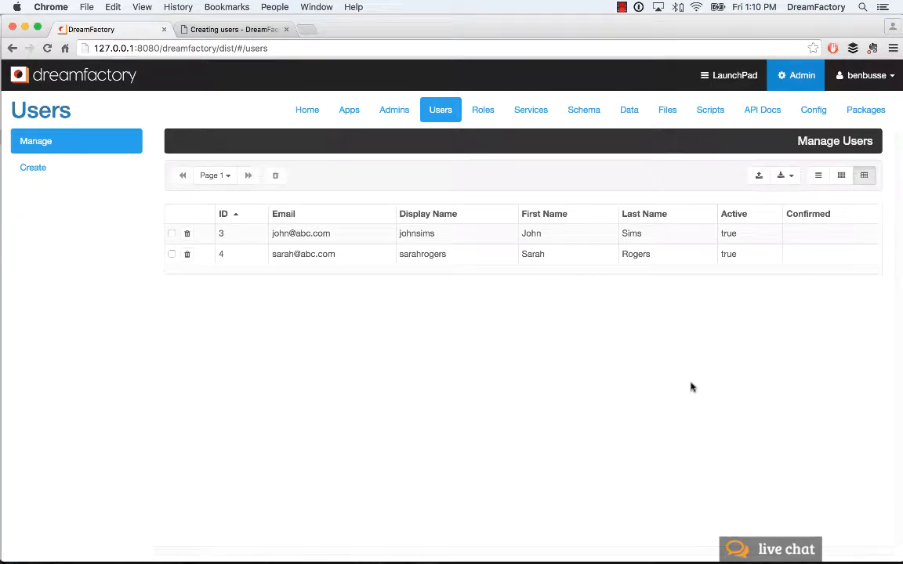
pyautogui.moveTo(636, 417)
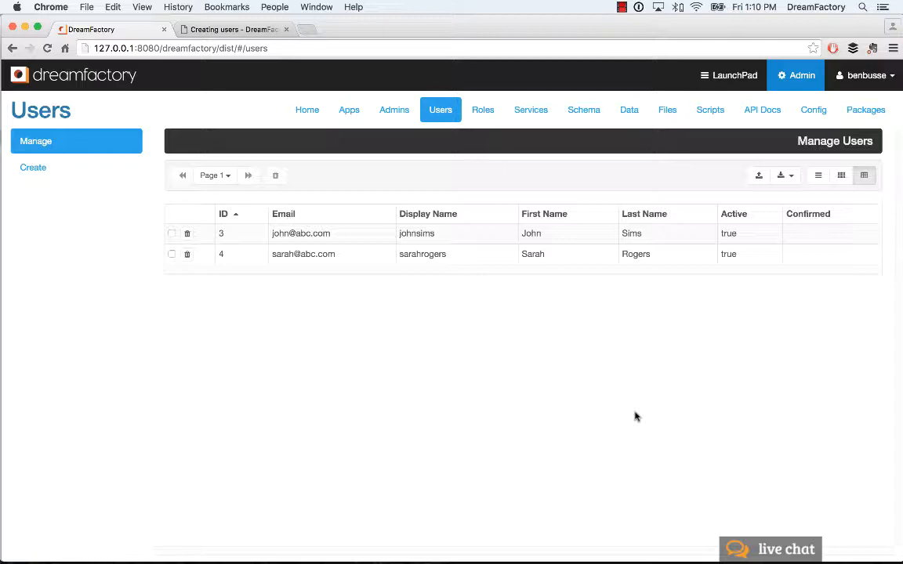
pyautogui.moveTo(618, 421)
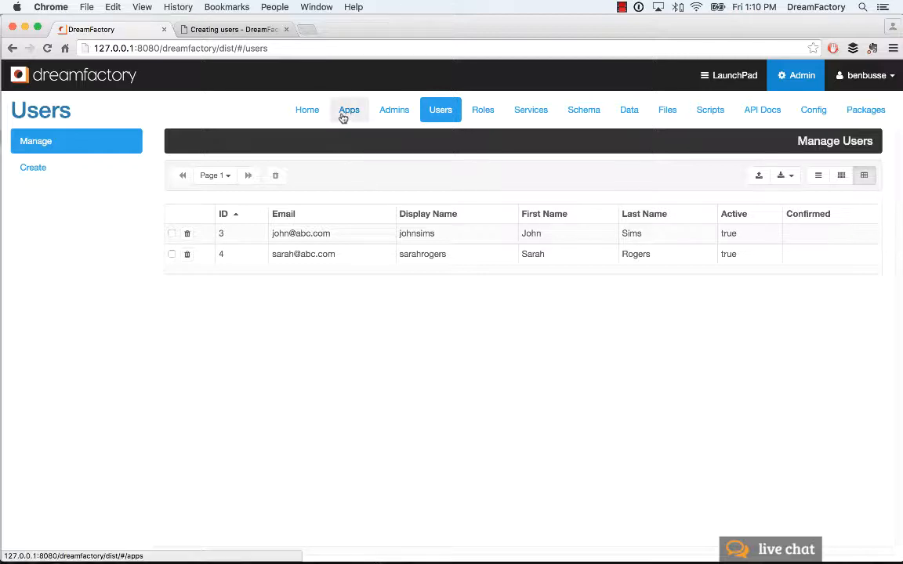
pyautogui.moveTo(361, 395)
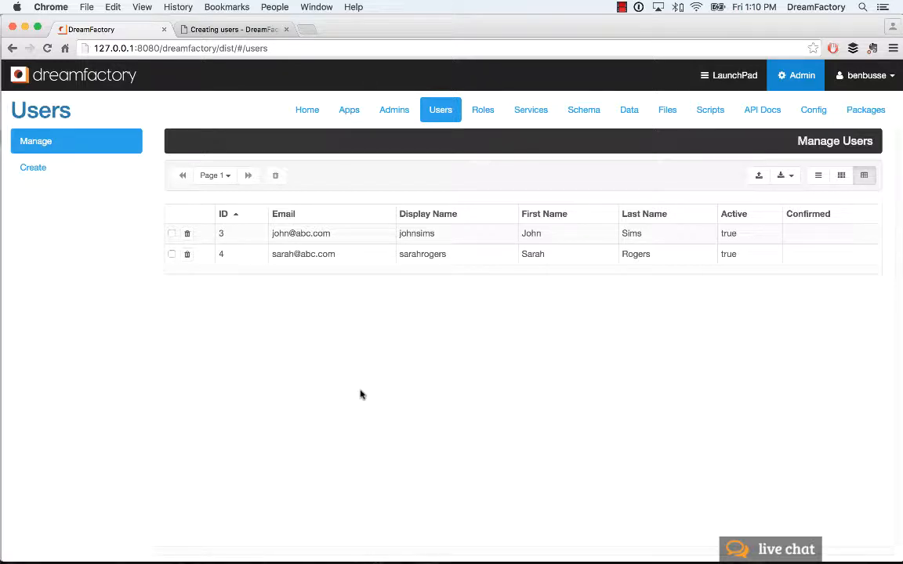
pyautogui.moveTo(350, 351)
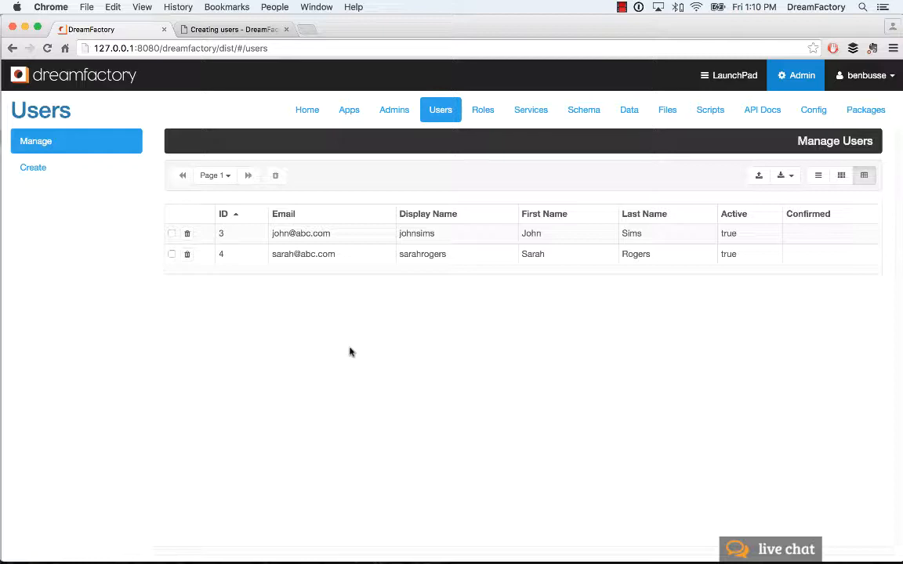
pyautogui.moveTo(394, 110)
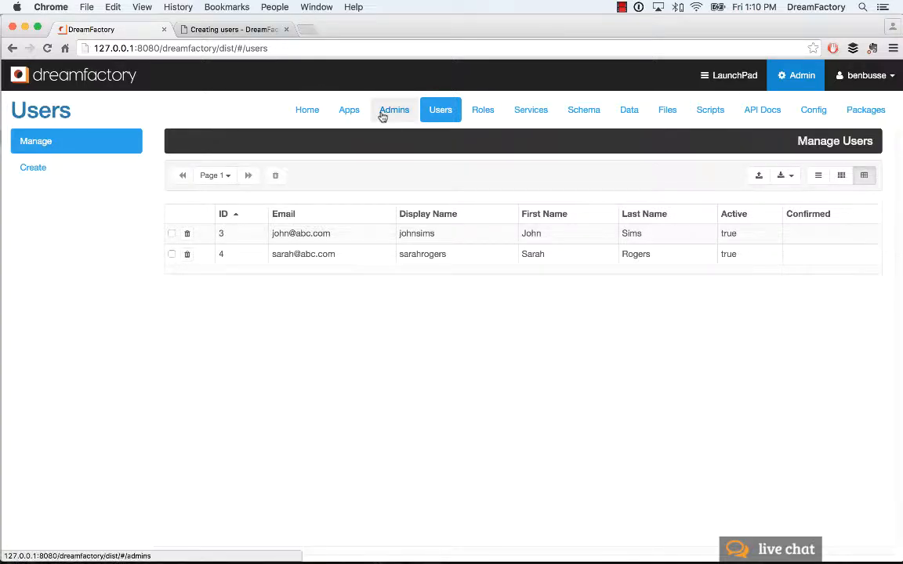
pyautogui.moveTo(267, 405)
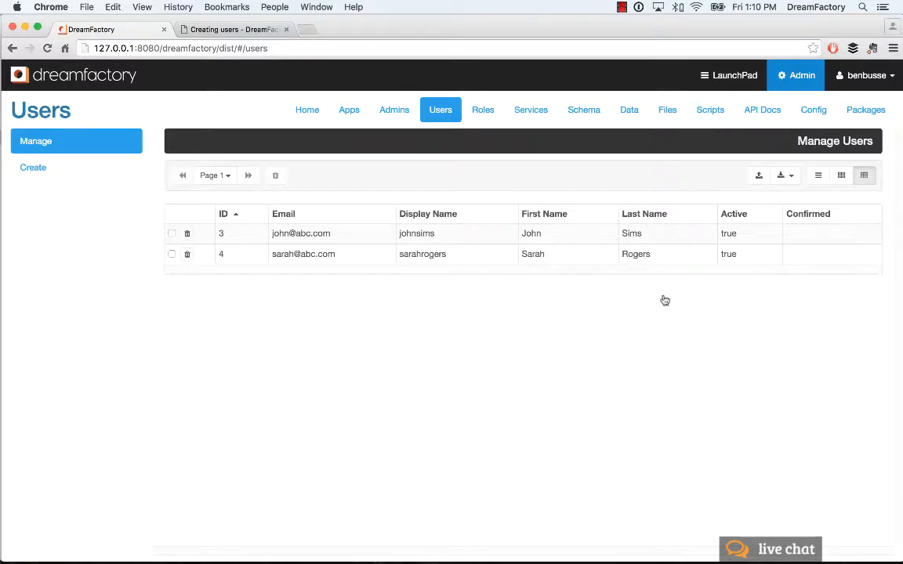
pyautogui.moveTo(762, 110)
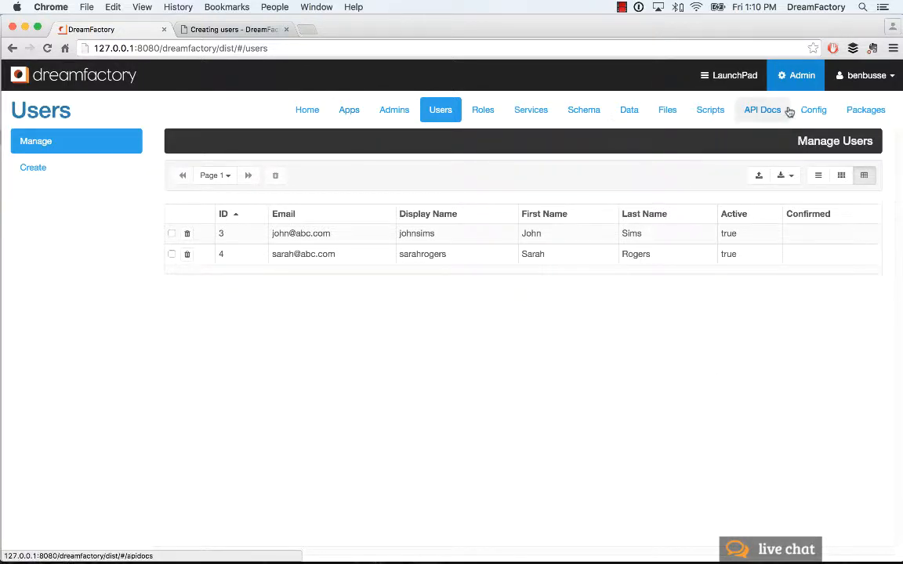
pyautogui.moveTo(630, 428)
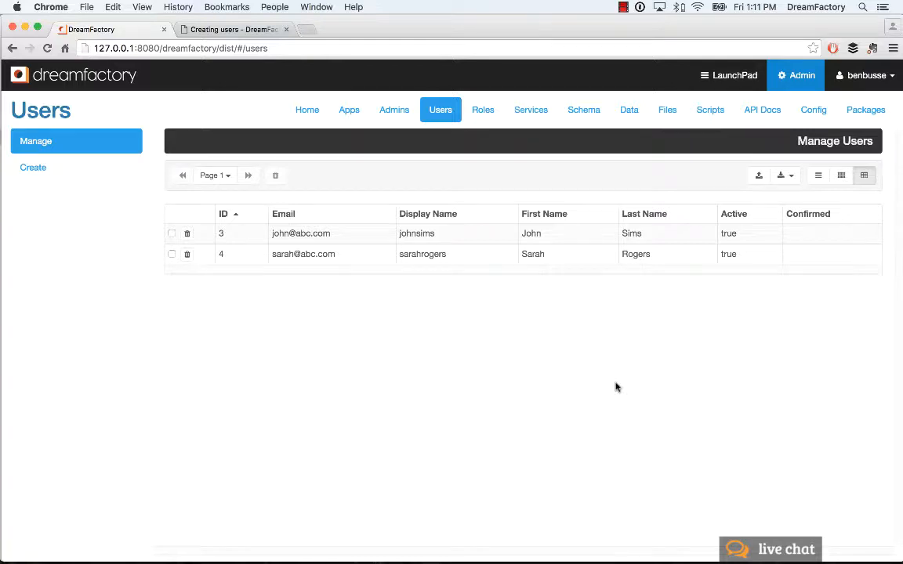
pyautogui.moveTo(690, 166)
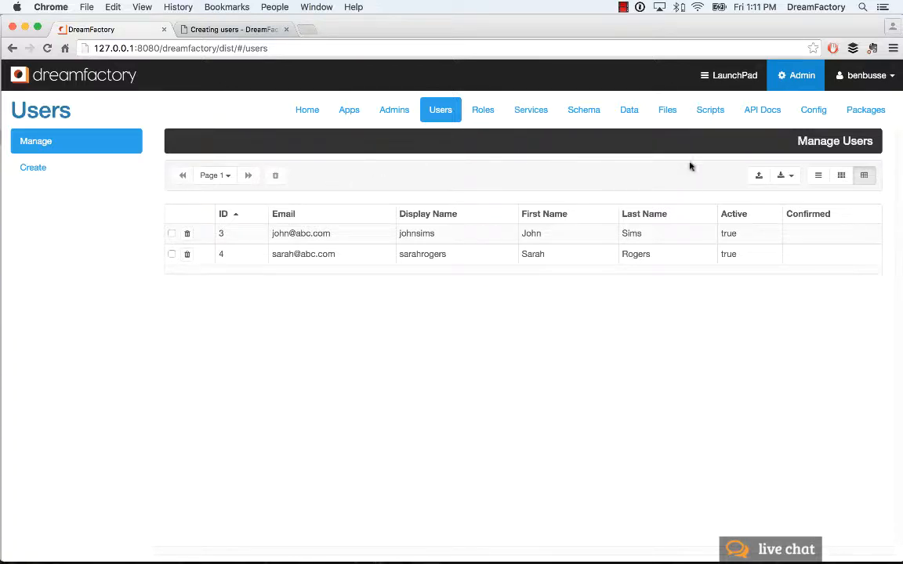
pyautogui.moveTo(743, 308)
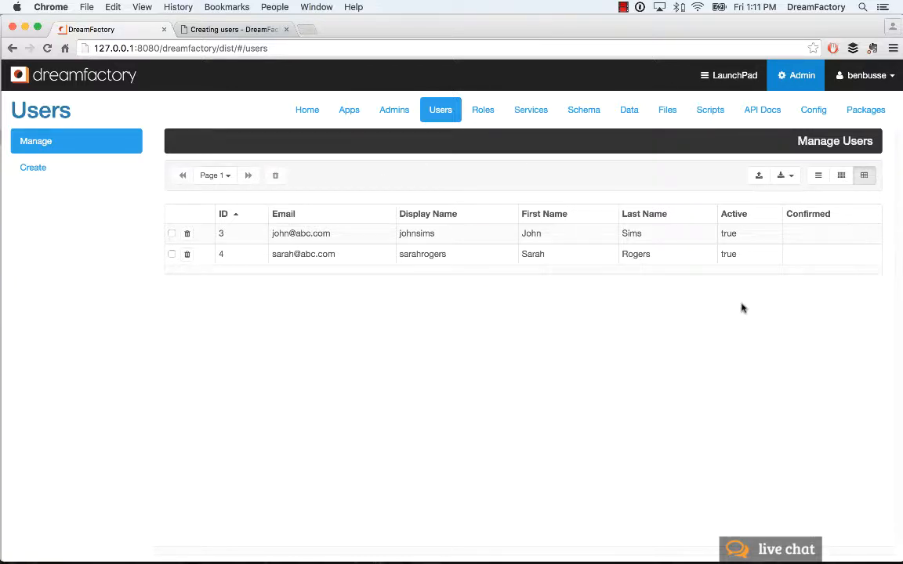
pyautogui.moveTo(693, 347)
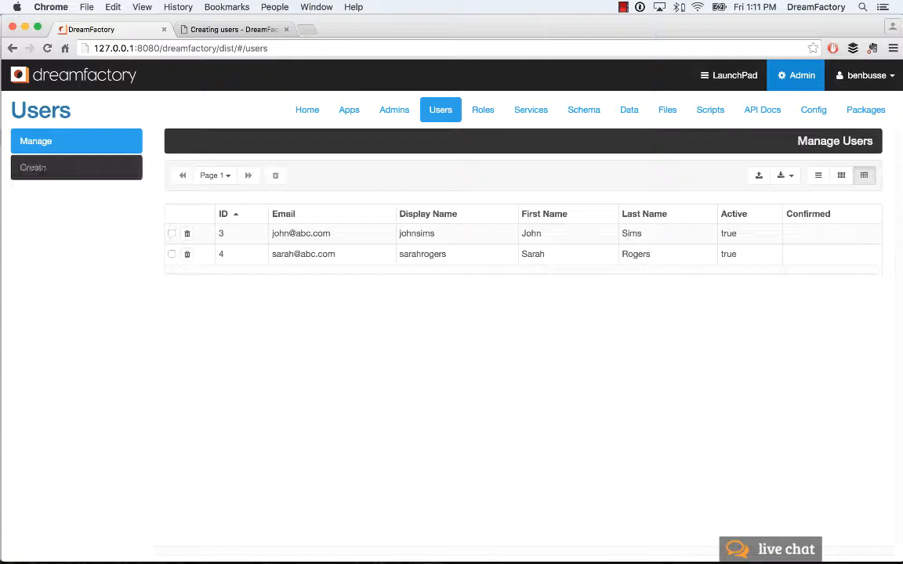
# Start a new user and enable Set Password Manually to reveal the password fields.
pyautogui.click(32, 166)
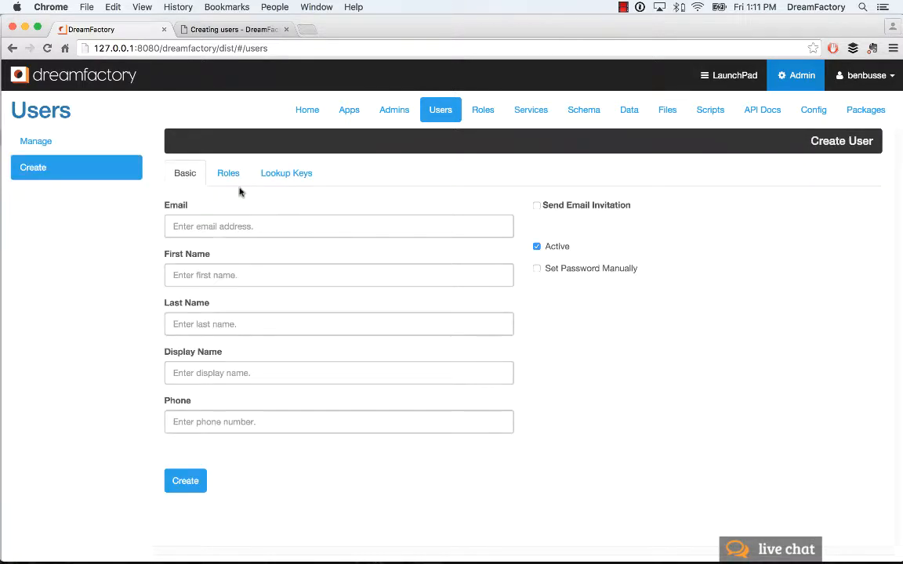
pyautogui.moveTo(335, 364)
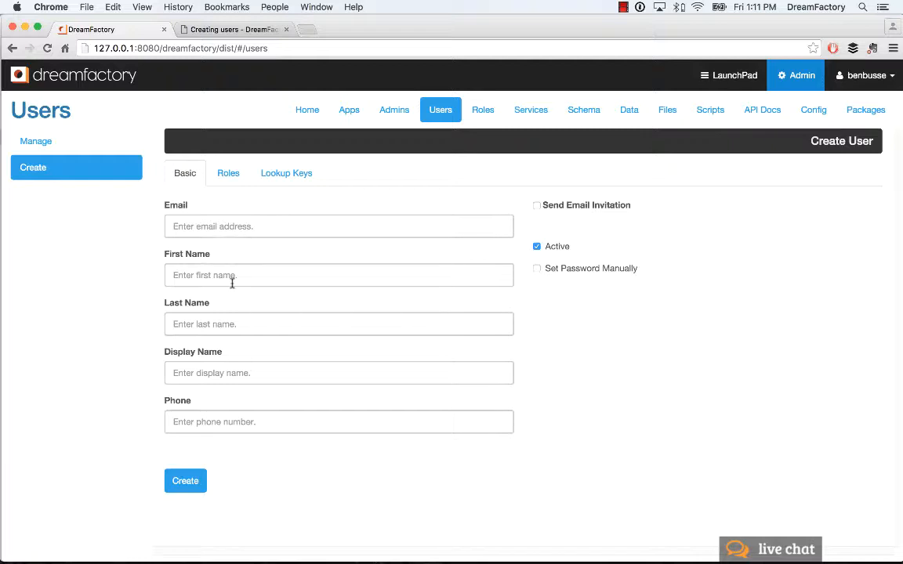
pyautogui.moveTo(567, 323)
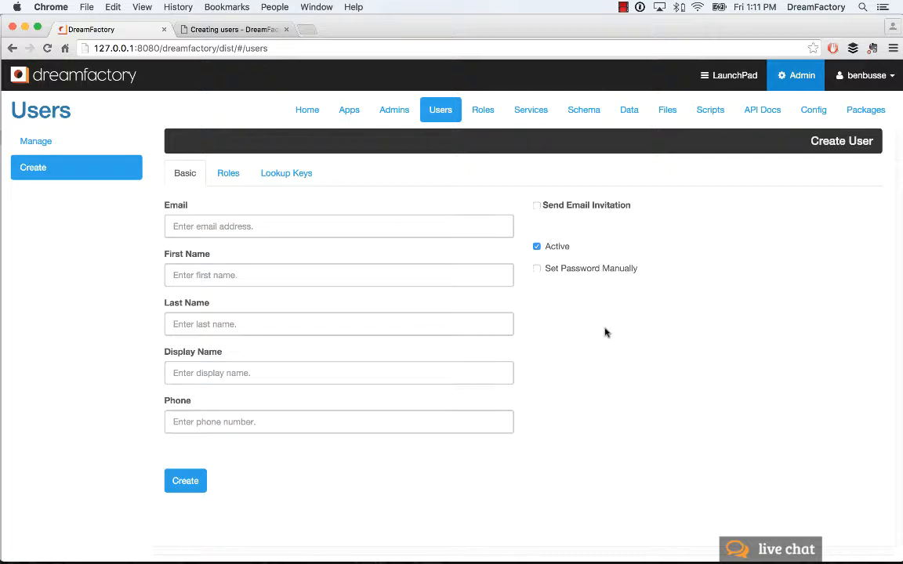
pyautogui.click(536, 268)
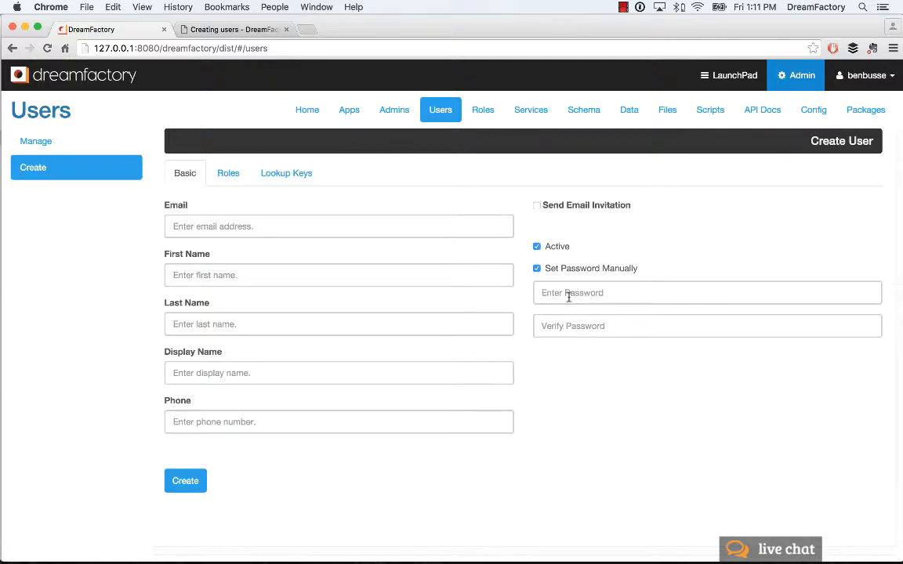
pyautogui.moveTo(573, 377)
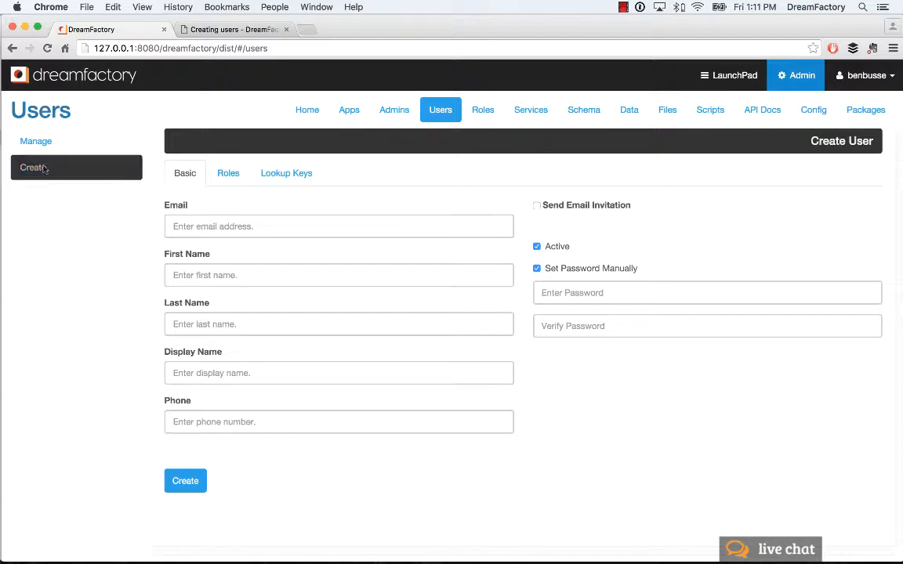
pyautogui.click(36, 141)
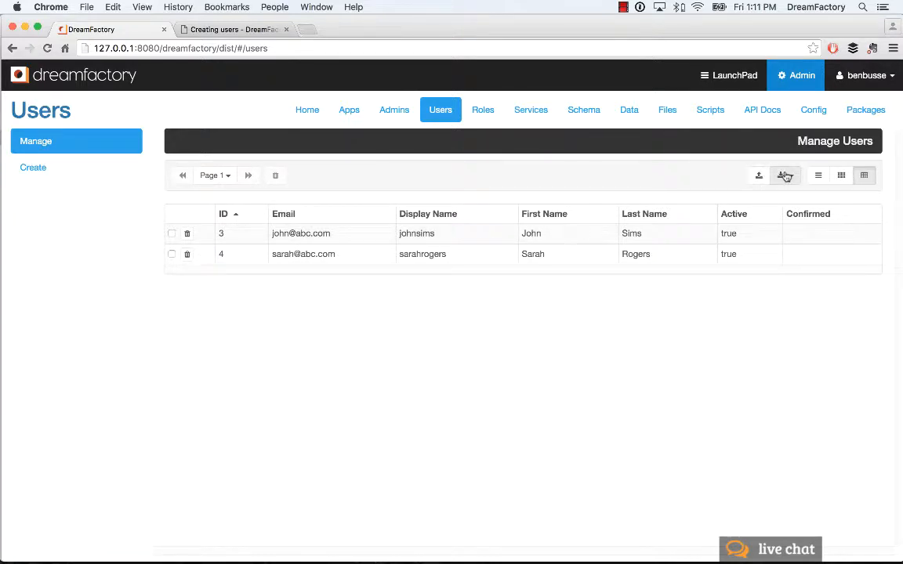
pyautogui.click(840, 176)
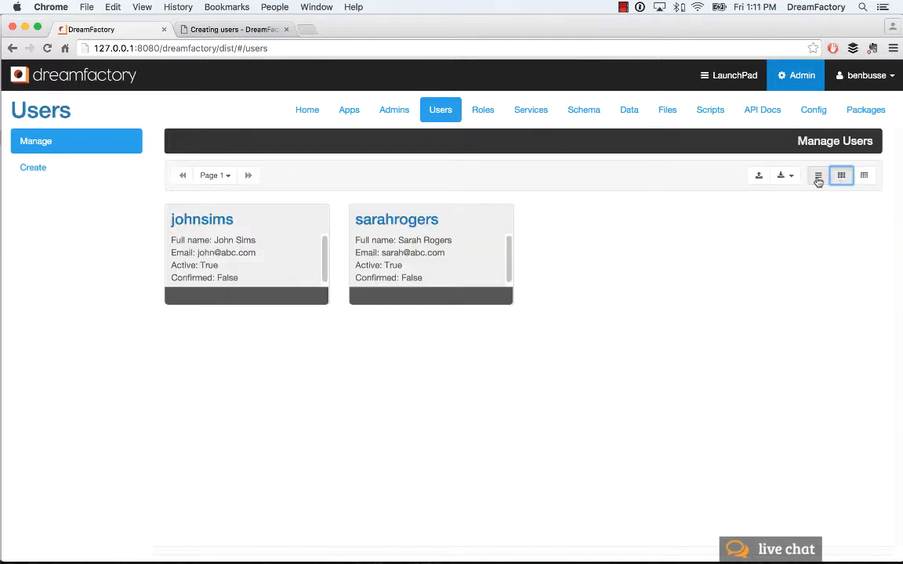
pyautogui.click(864, 176)
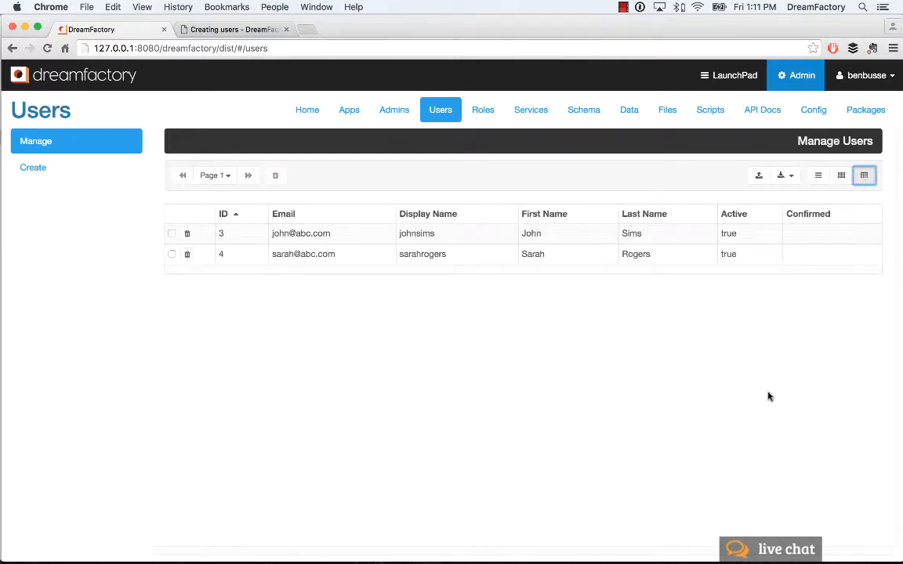
pyautogui.moveTo(109, 319)
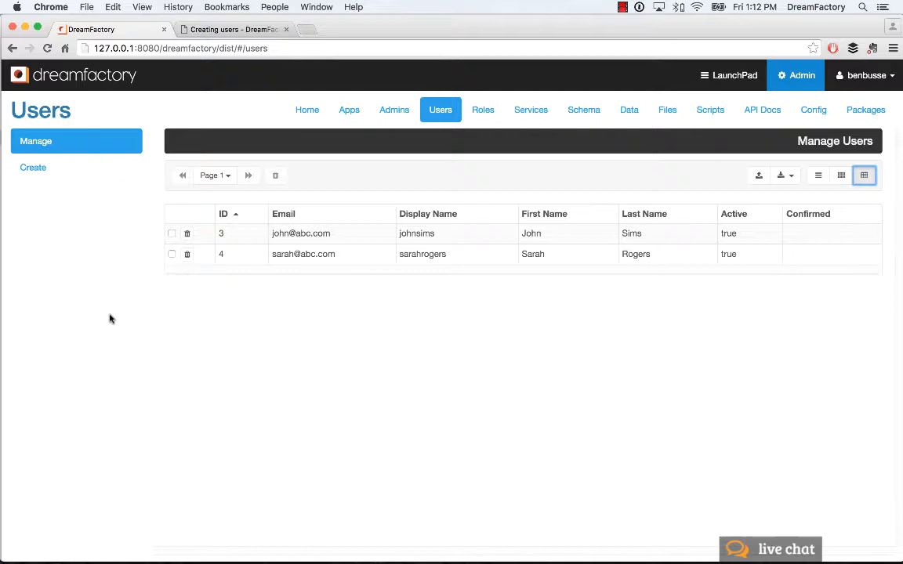
pyautogui.moveTo(357, 263)
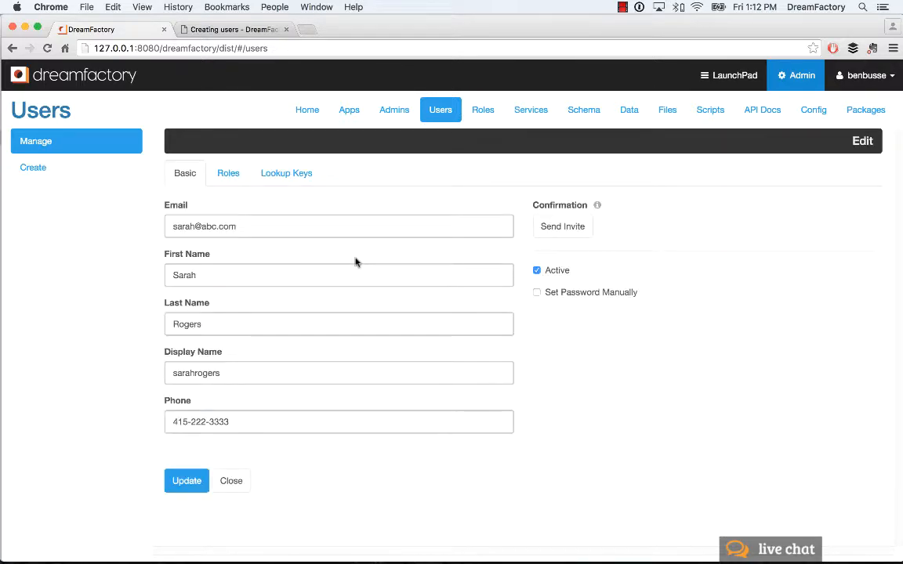
pyautogui.moveTo(426, 260)
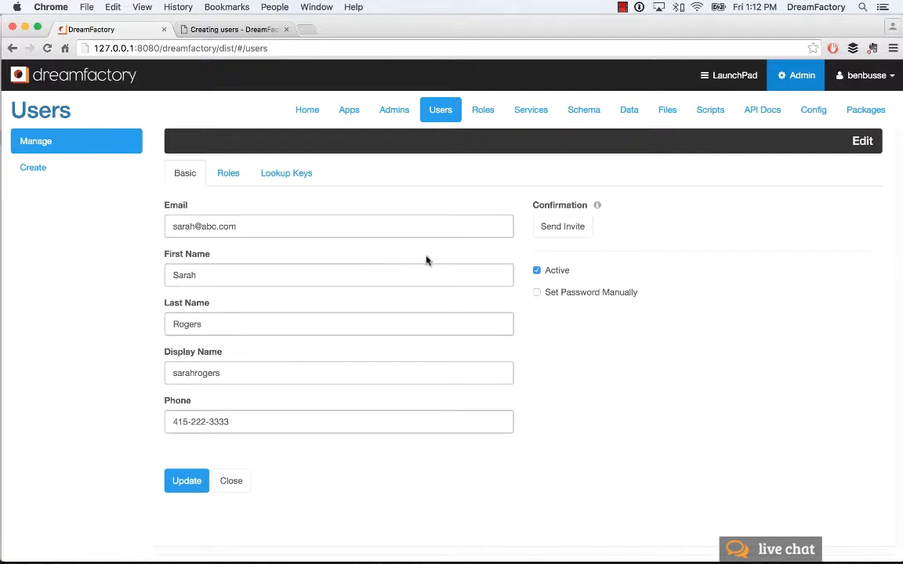
pyautogui.moveTo(464, 361)
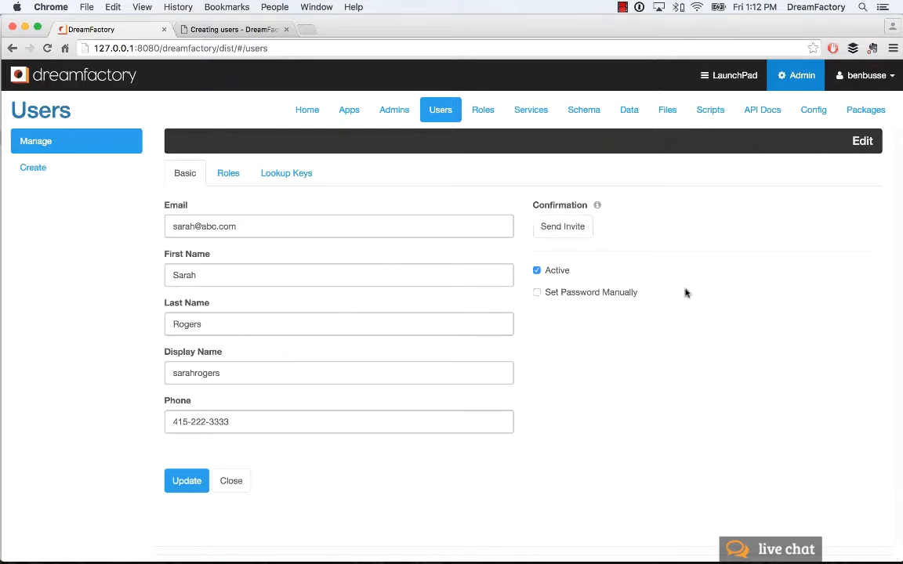
pyautogui.moveTo(715, 322)
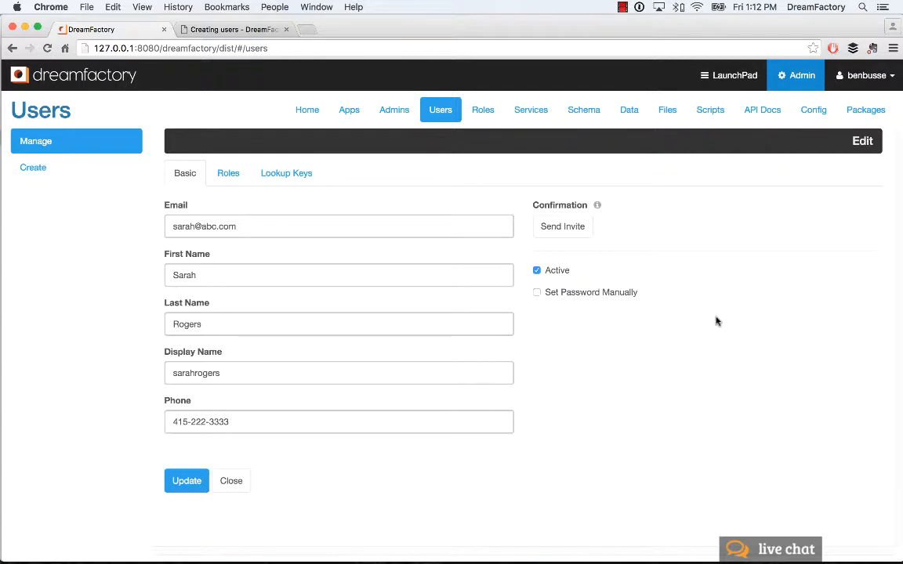
pyautogui.click(229, 172)
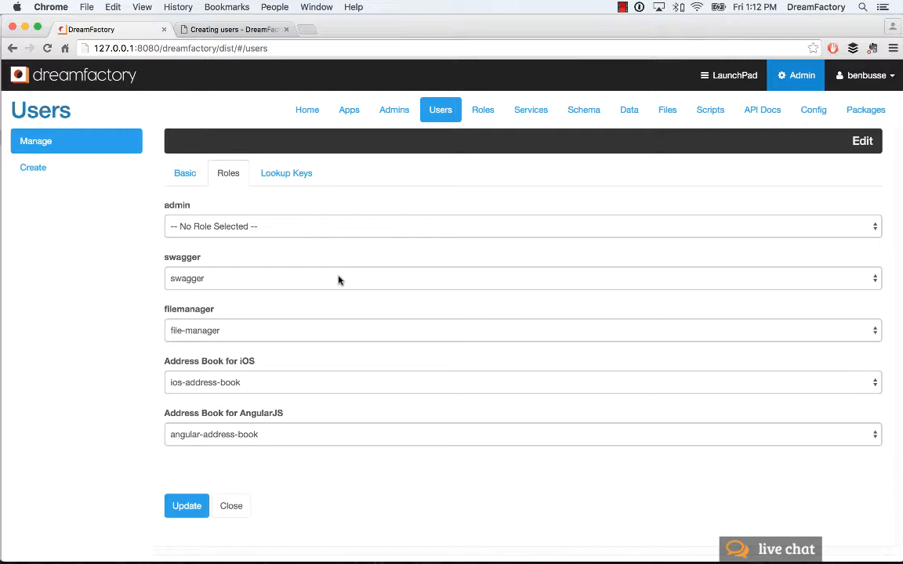
pyautogui.moveTo(342, 286)
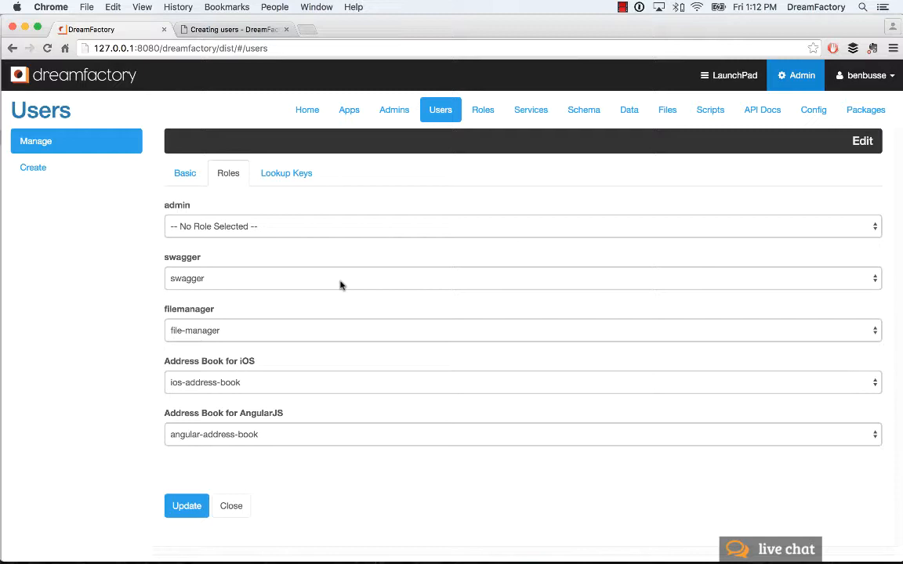
pyautogui.moveTo(281, 353)
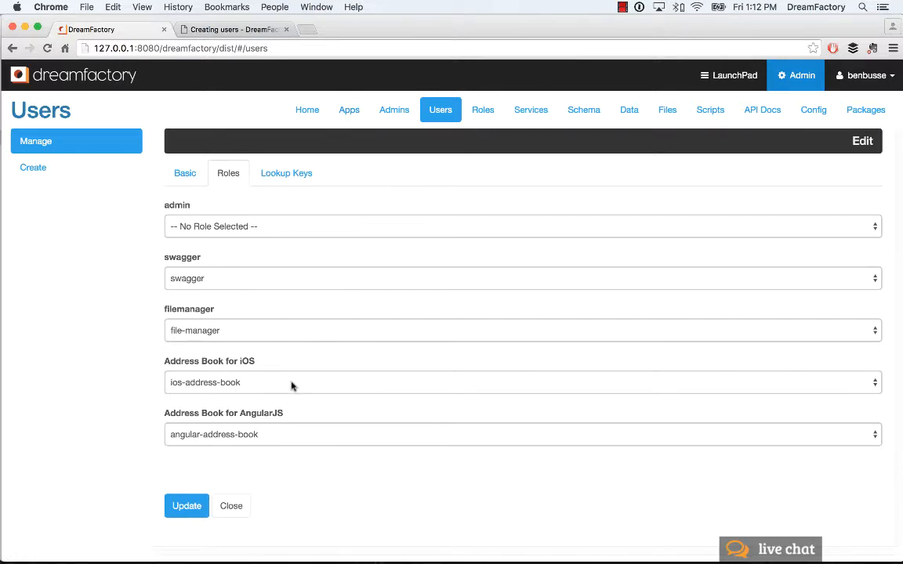
pyautogui.moveTo(282, 389)
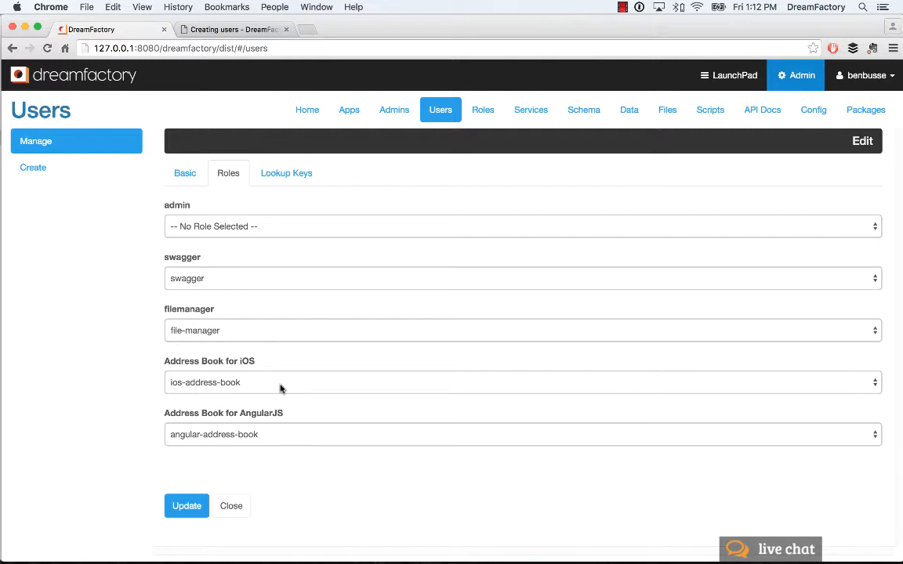
pyautogui.click(522, 383)
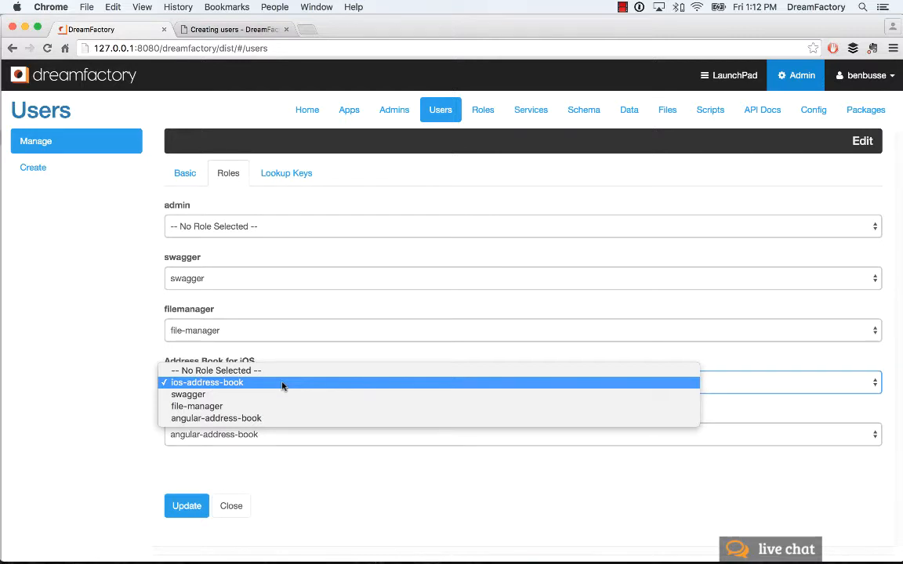
# Keep ios-address-book as the Address Book for iOS role, leaving edits unsaved.
pyautogui.click(207, 383)
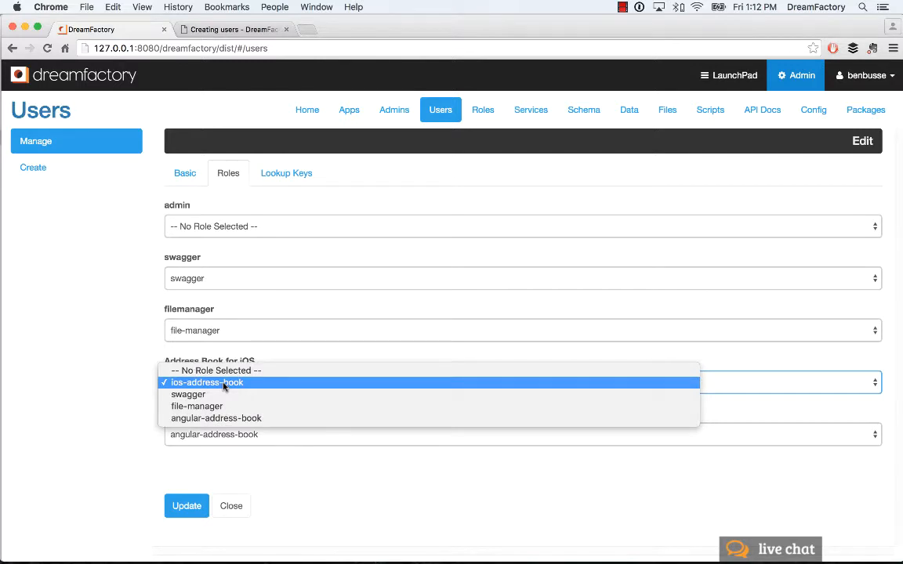
pyautogui.click(207, 382)
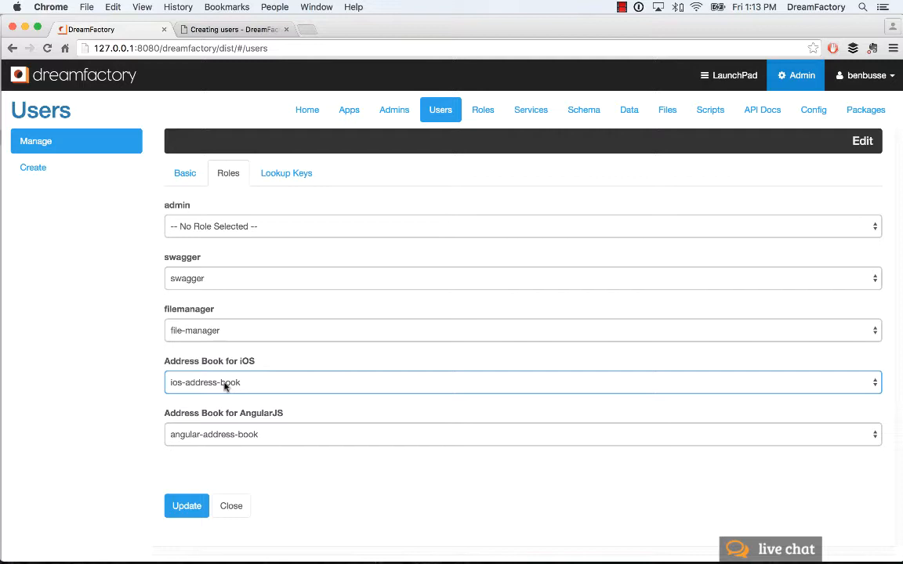
pyautogui.click(285, 172)
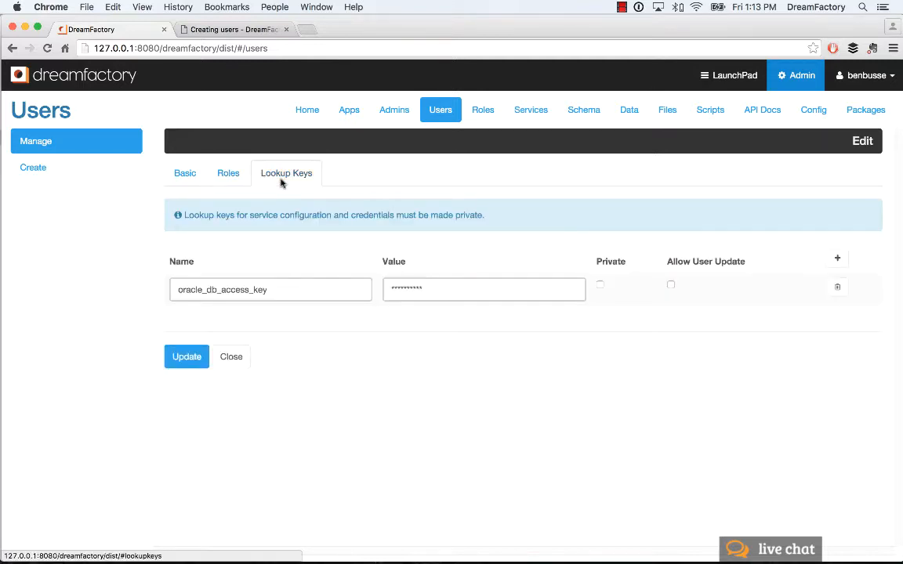
pyautogui.moveTo(275, 352)
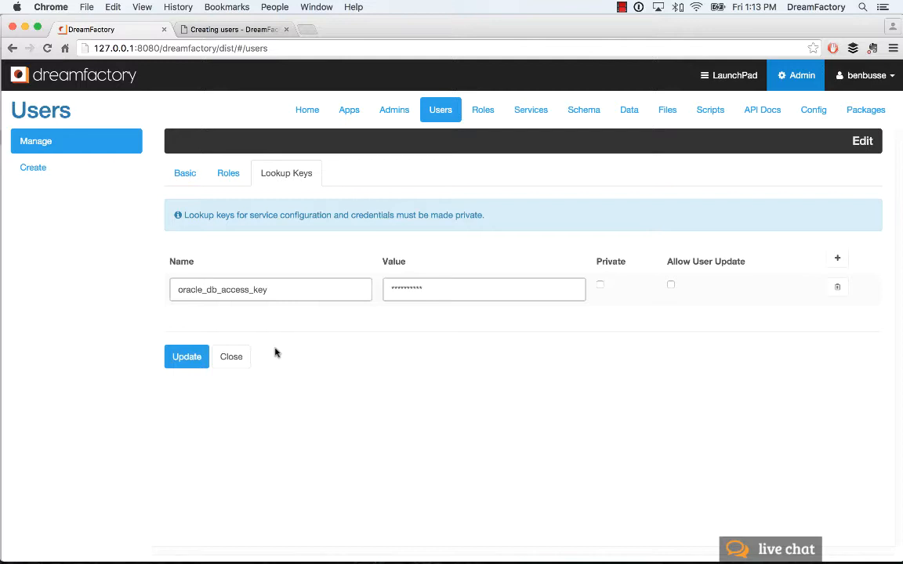
pyautogui.moveTo(806, 254)
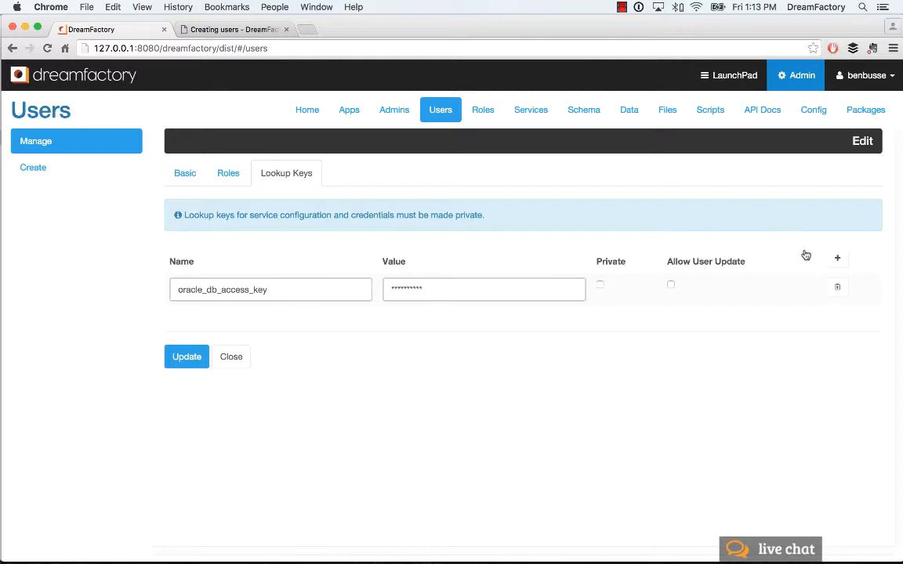
pyautogui.moveTo(560, 419)
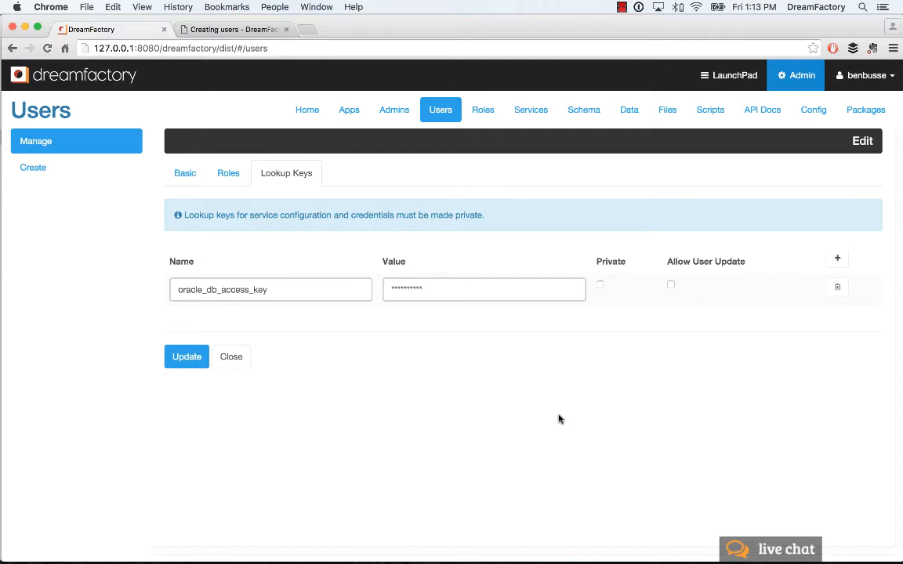
pyautogui.moveTo(107, 245)
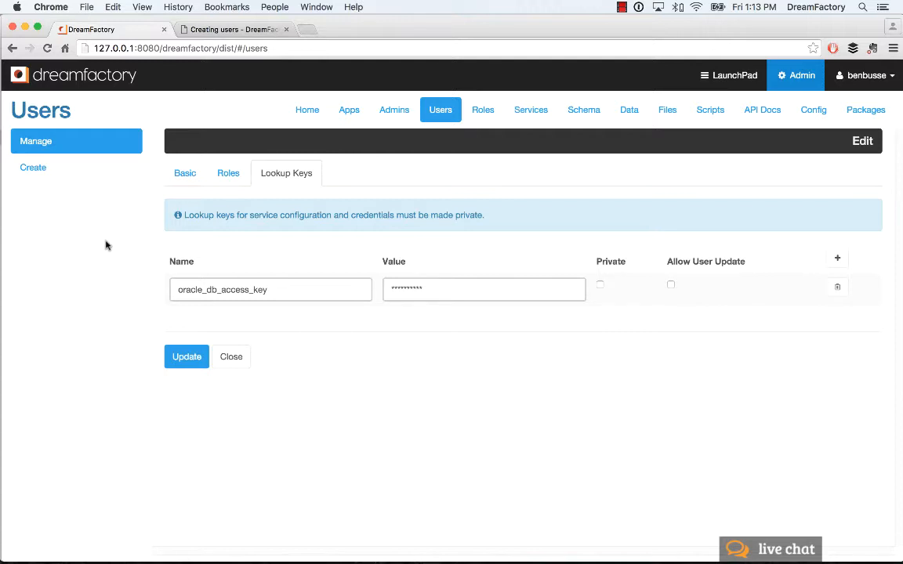
pyautogui.click(33, 166)
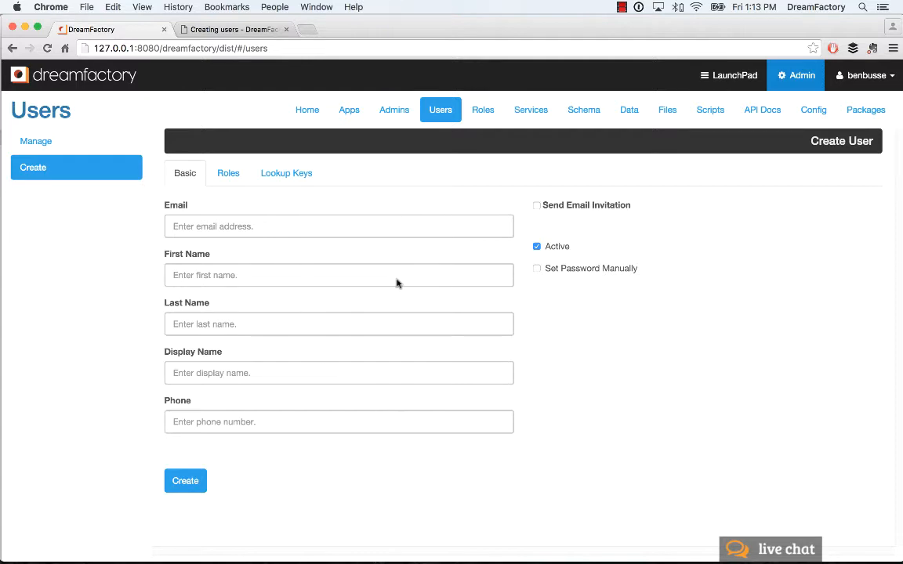
# Read the Creating users wiki tutorial's admin and user API endpoint examples, then return to the top.
pyautogui.click(232, 28)
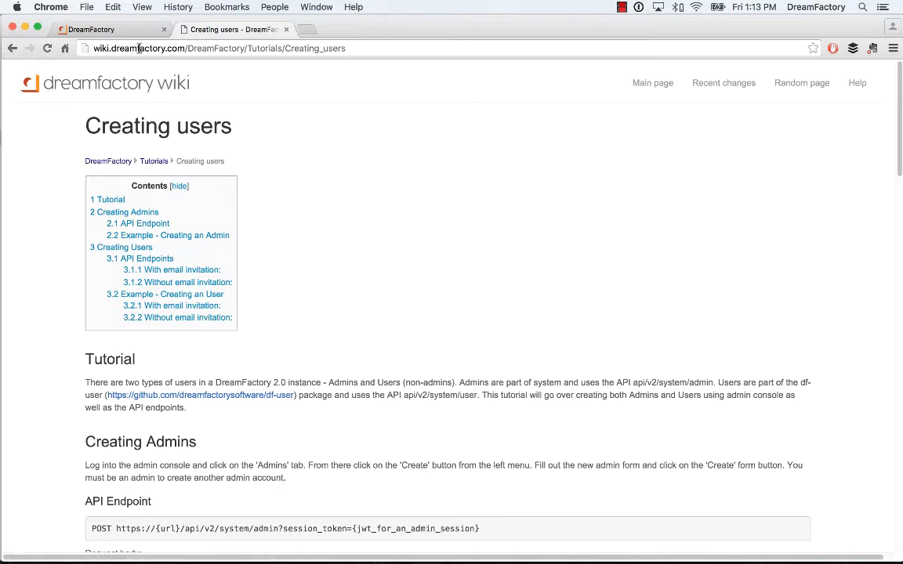
pyautogui.moveTo(150, 166)
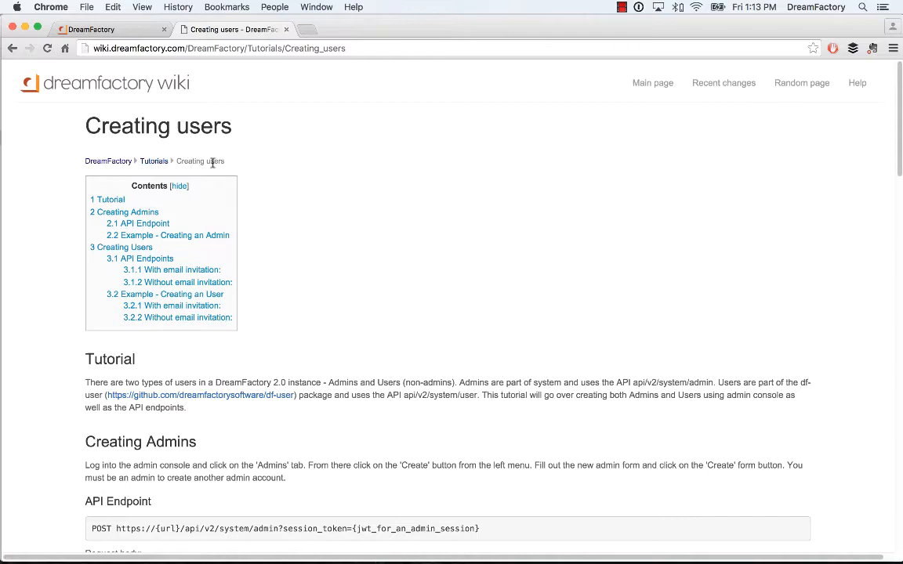
pyautogui.moveTo(341, 188)
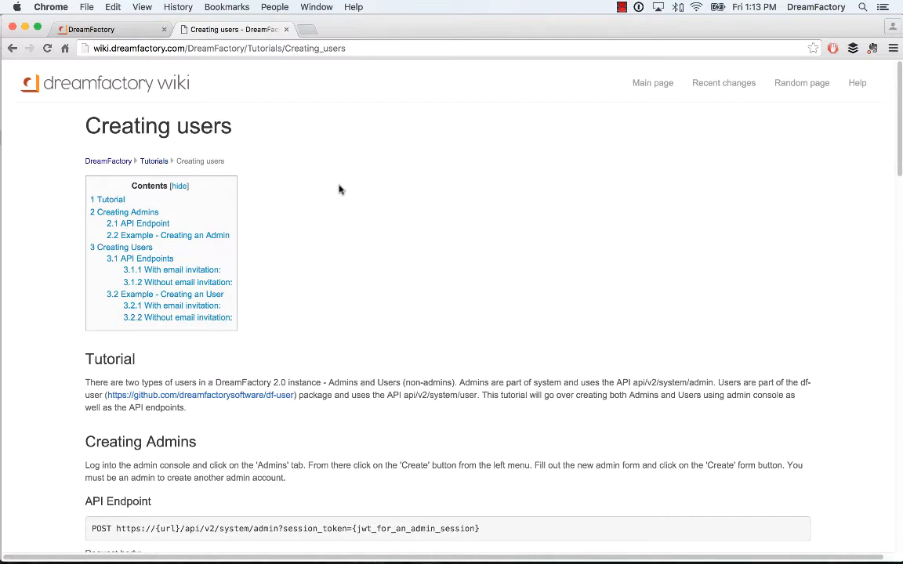
pyautogui.scroll(-3)
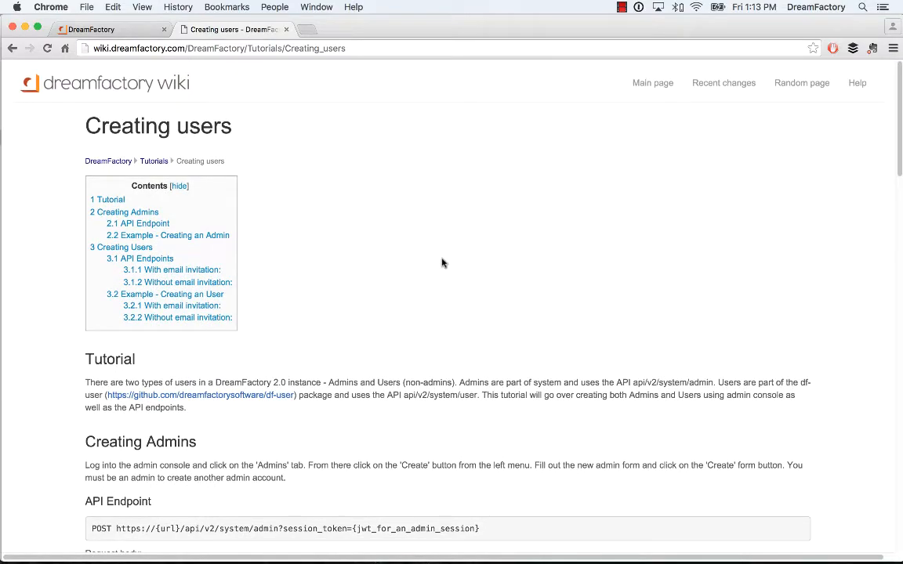
pyautogui.scroll(-3)
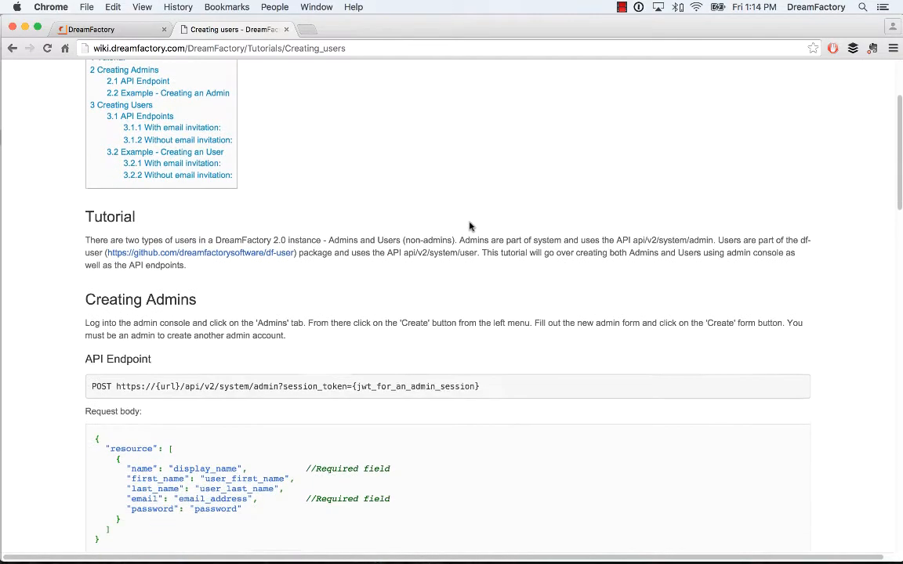
pyautogui.scroll(-3)
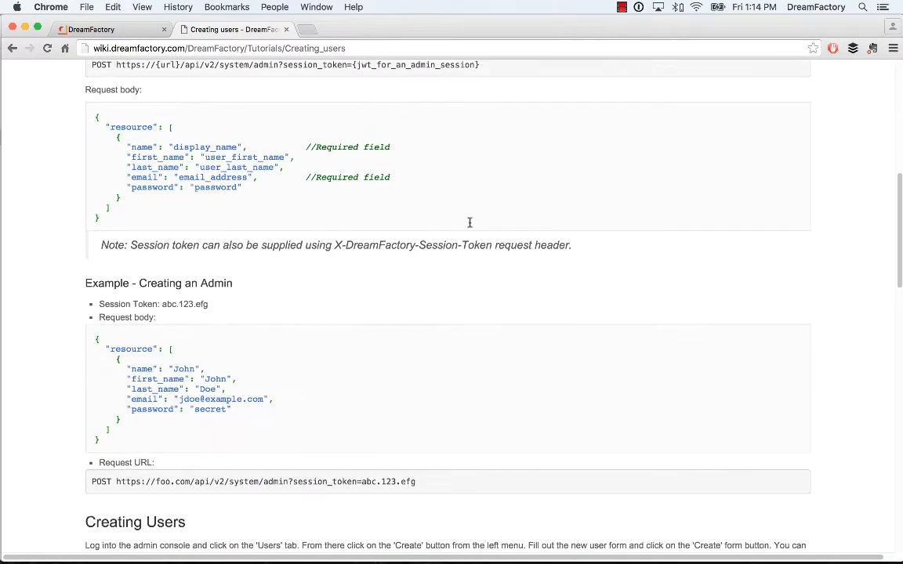
pyautogui.scroll(-3)
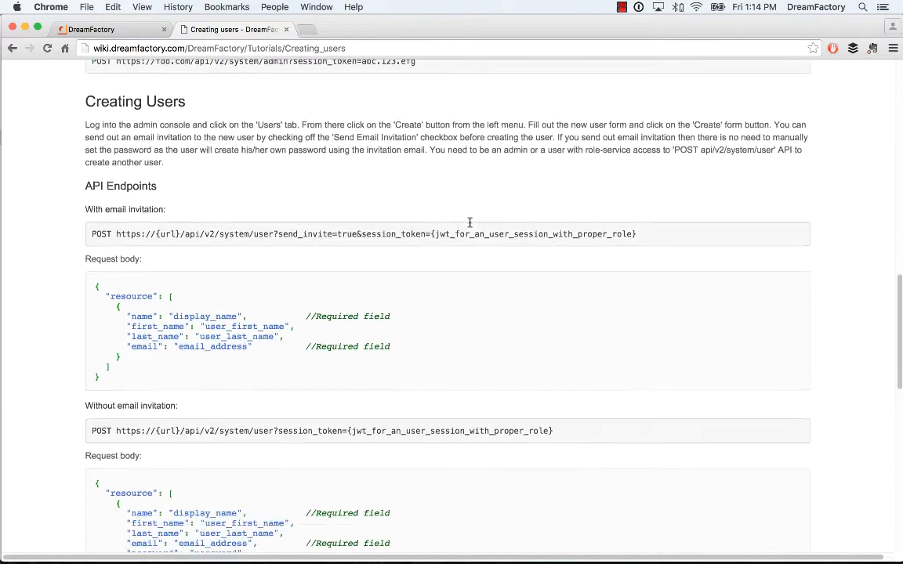
pyautogui.scroll(-3)
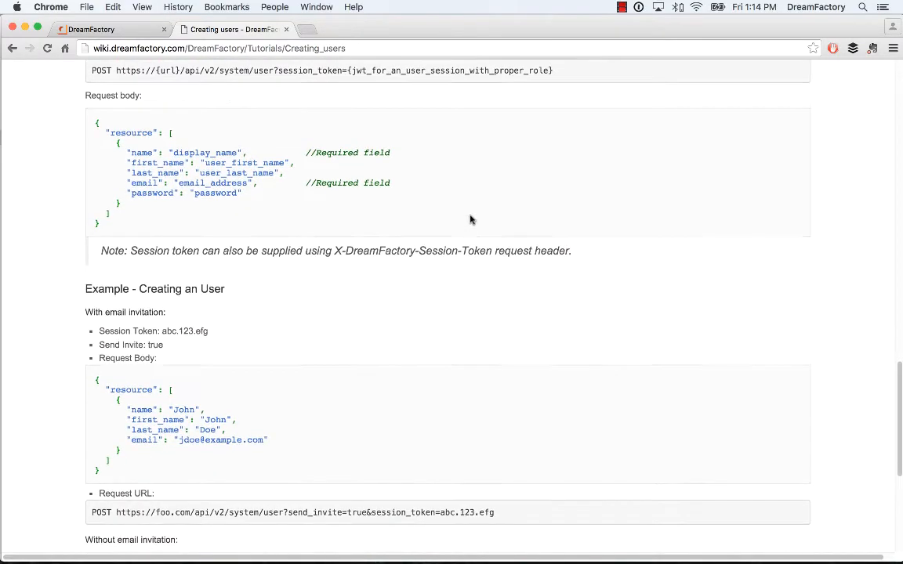
pyautogui.scroll(-3)
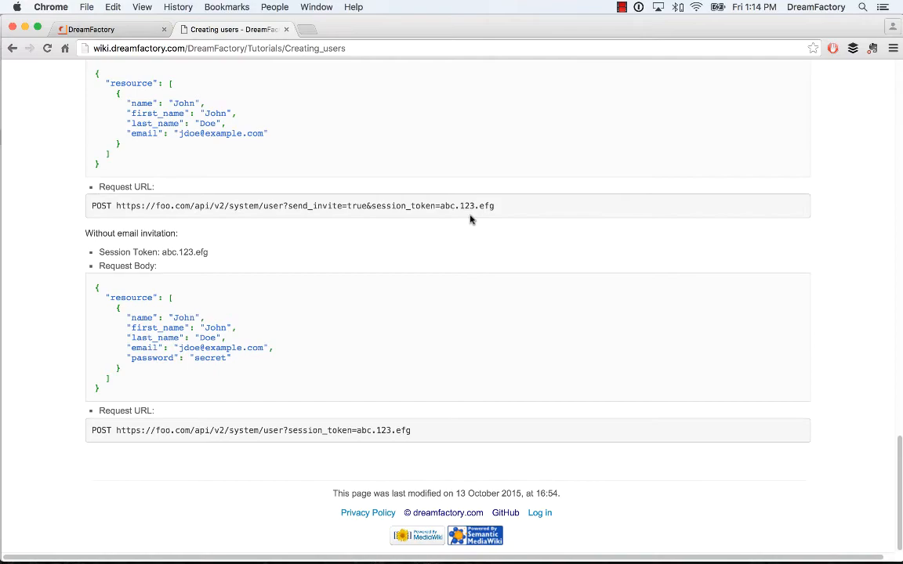
pyautogui.scroll(3)
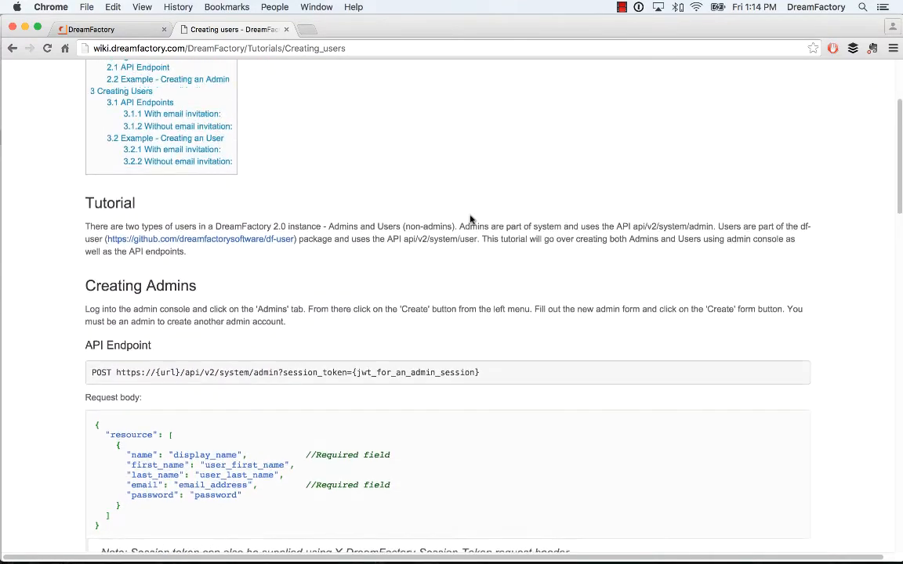
pyautogui.scroll(3)
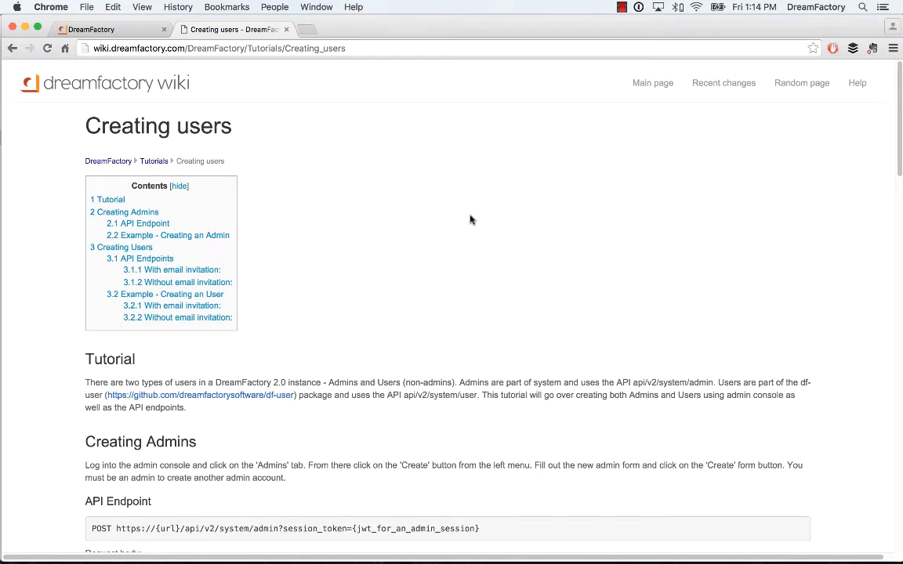